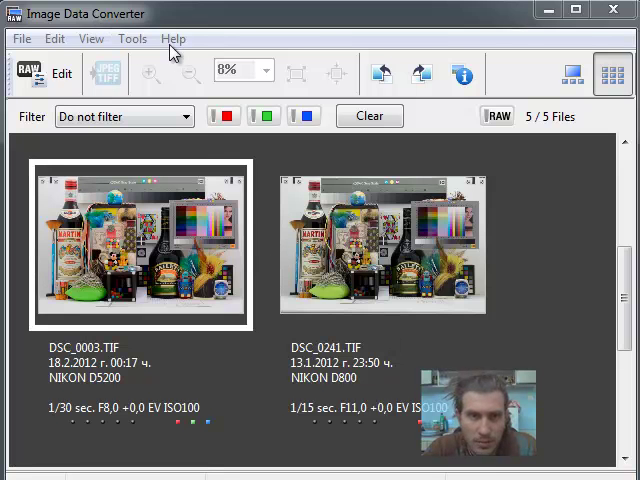
- Check the program's version information, then scroll the thumbnail browser to DSC_0003.TIF's details
click(182, 38)
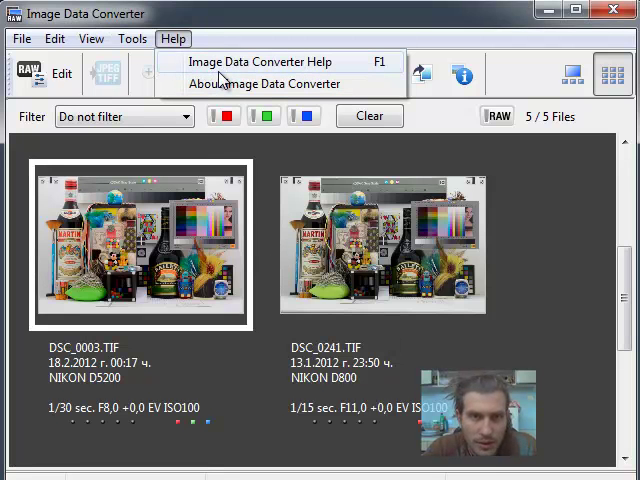
click(266, 84)
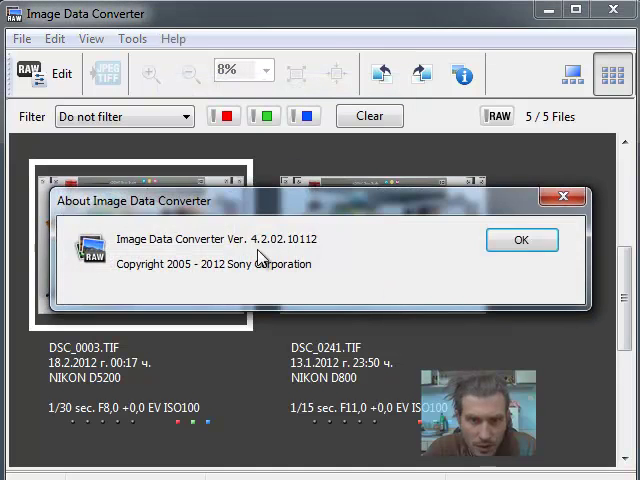
click(521, 240)
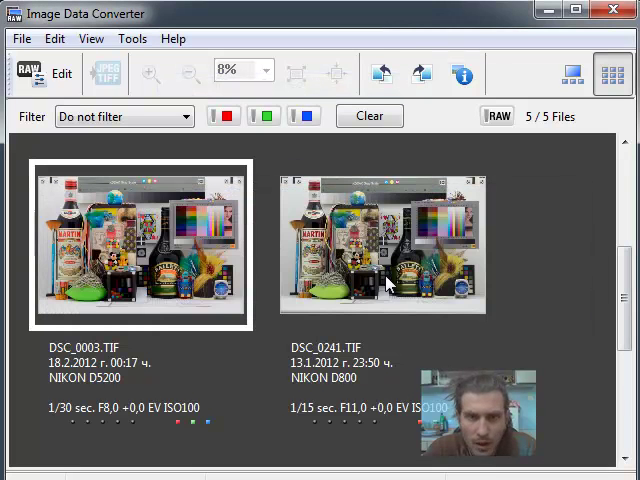
mouse_move(385, 285)
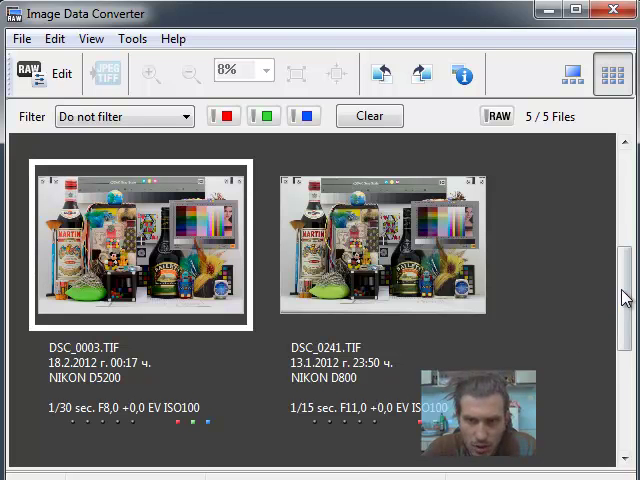
scroll(down, 3)
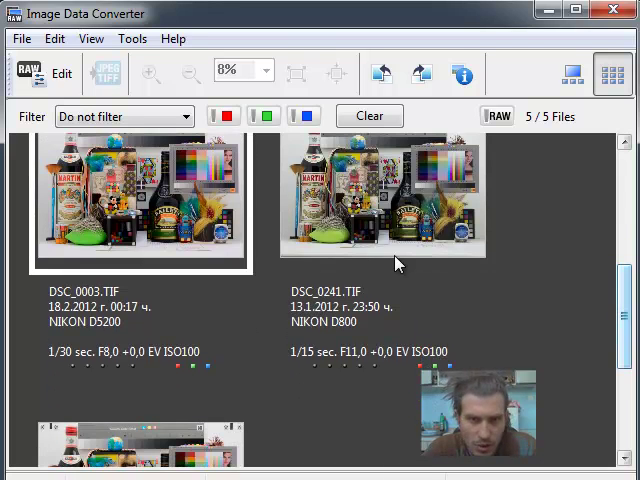
scroll(down, 3)
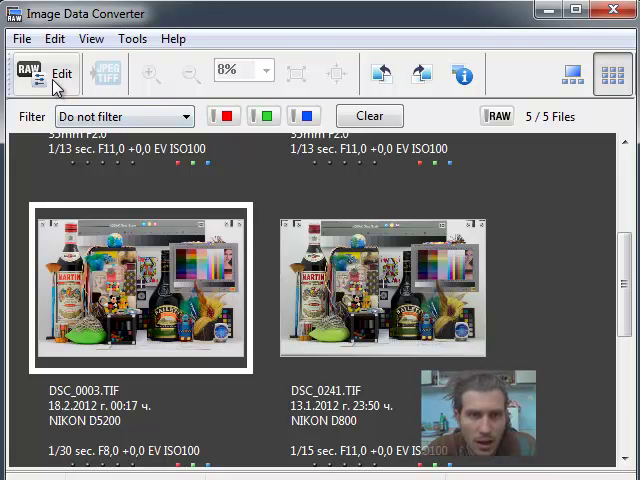
mouse_move(33, 78)
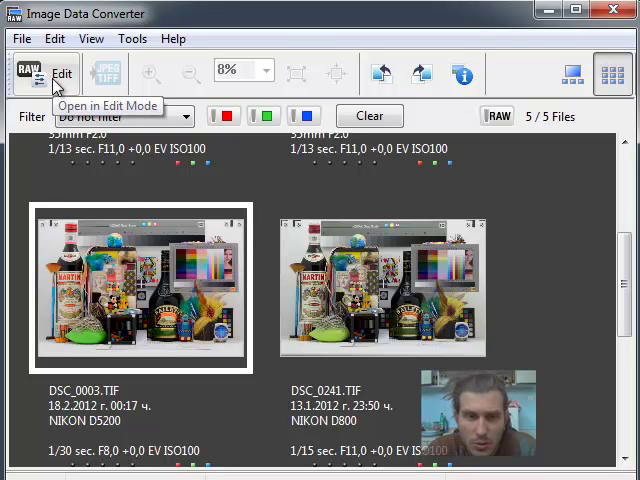
mouse_move(22, 43)
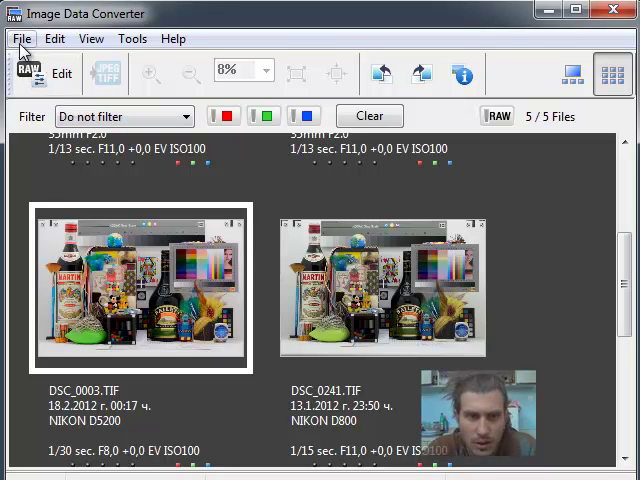
mouse_move(385, 300)
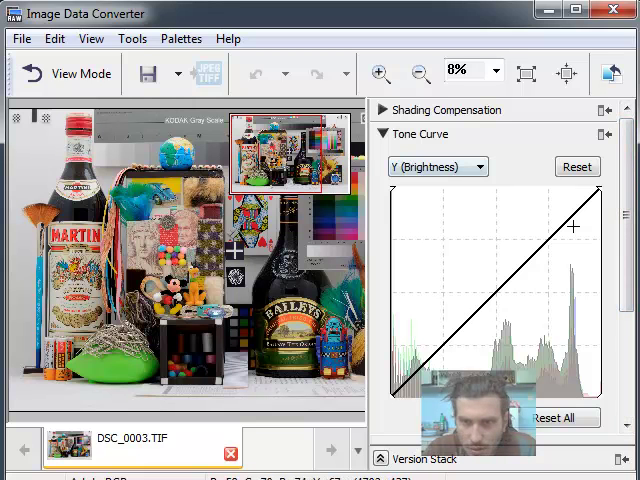
- Collapse the Tone Curve and Display Control palettes, then re-expand Tone Curve
click(382, 135)
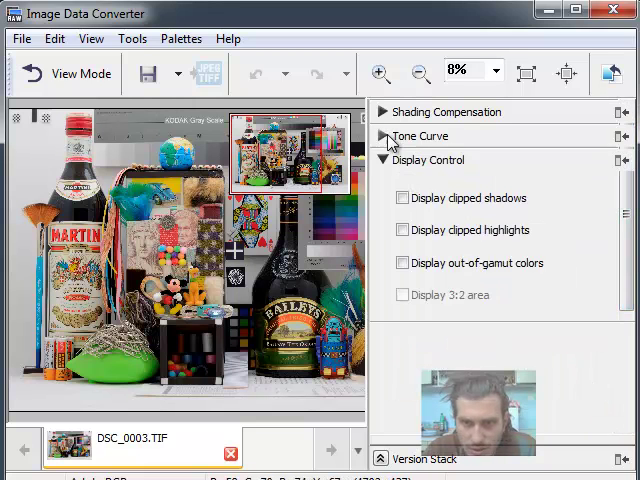
click(384, 160)
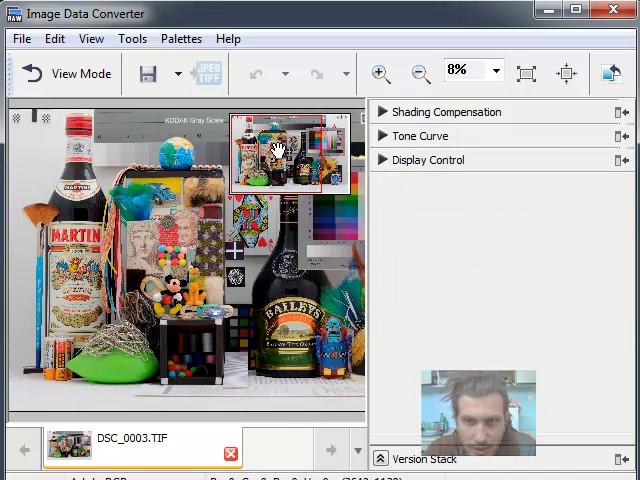
click(457, 72)
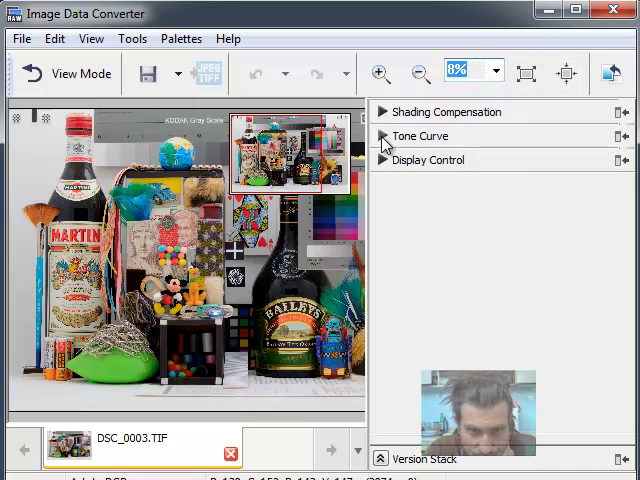
click(420, 135)
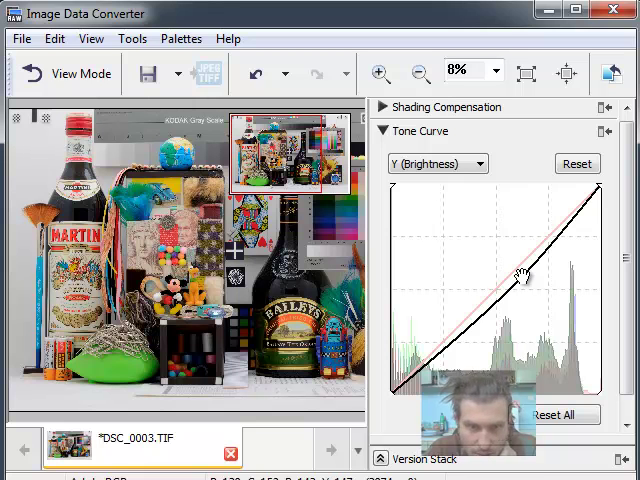
- Lower then raise the Y (Brightness) curve's midtones, and reset it to a straight line
drag(520, 275, 535, 288)
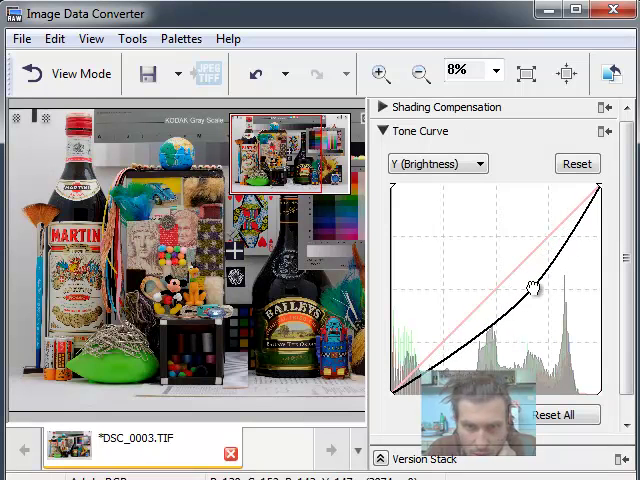
drag(535, 283, 532, 290)
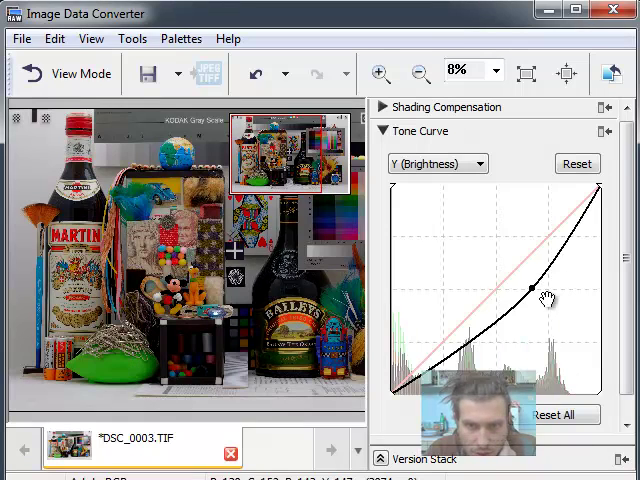
drag(530, 290, 480, 262)
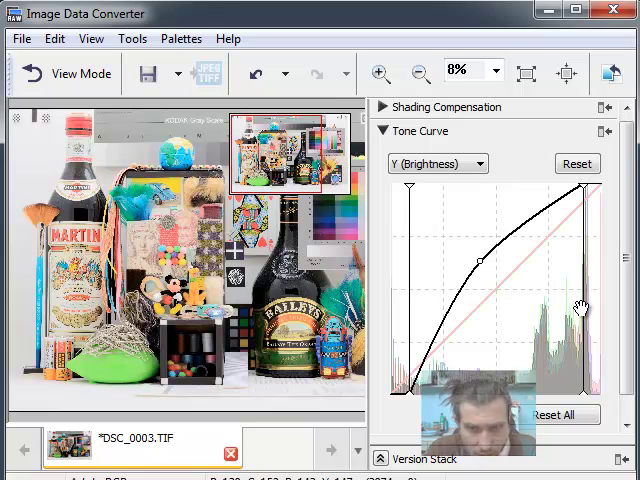
mouse_move(510, 255)
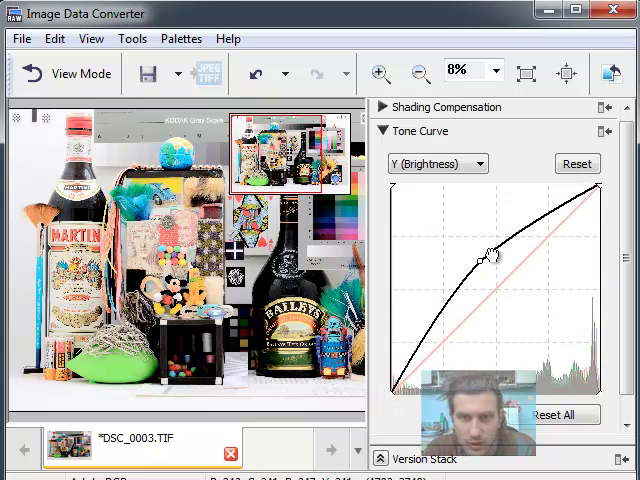
click(576, 163)
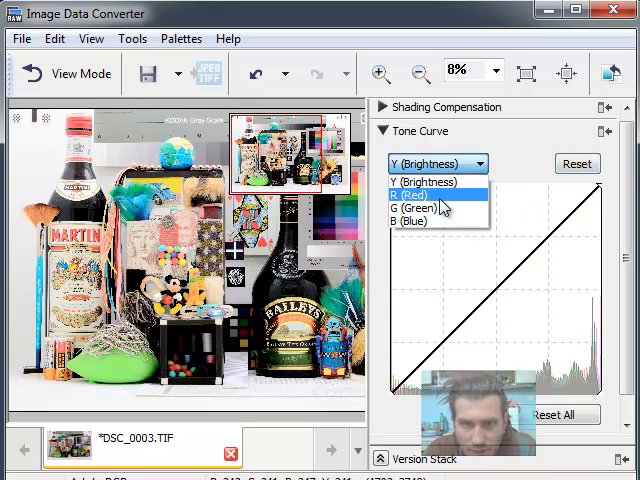
- Bend the red and blue channel curves, then return to the Y (Brightness) channel
click(410, 194)
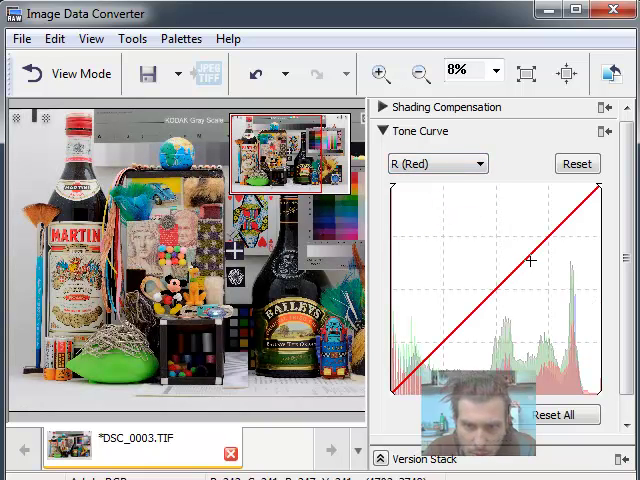
drag(530, 260, 485, 305)
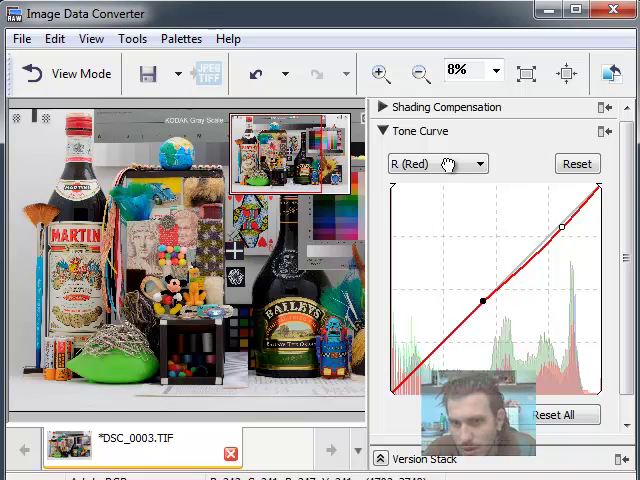
click(437, 163)
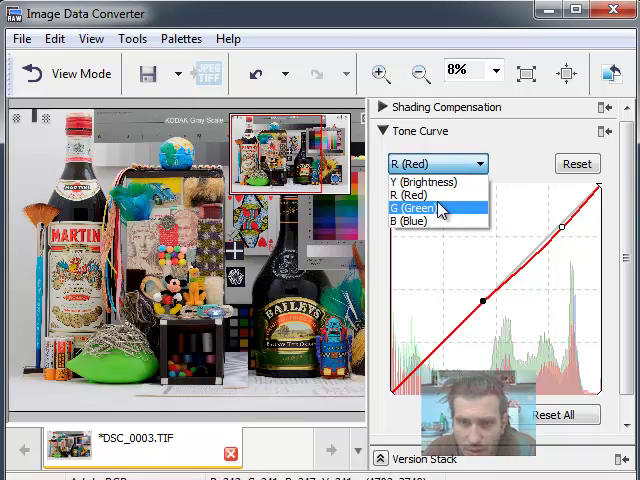
click(430, 207)
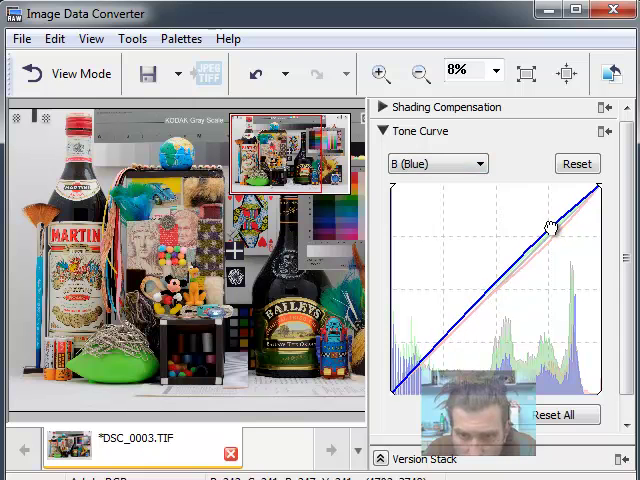
drag(533, 228, 548, 223)
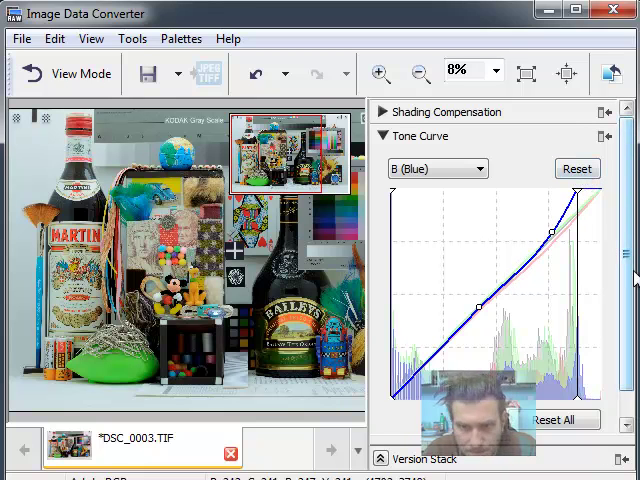
mouse_move(614, 351)
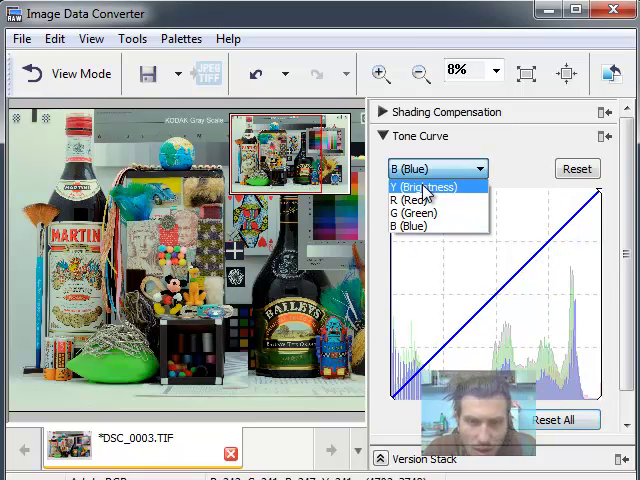
click(419, 187)
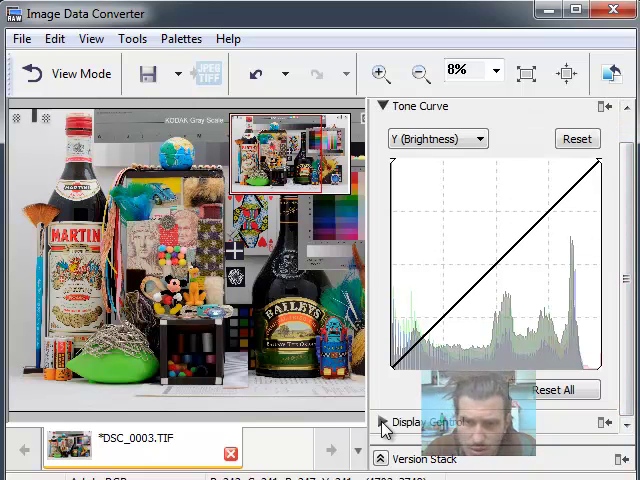
- Enable Display clipped shadows, toggle clipped highlights on and off, and return to View Mode
scroll(down, 3)
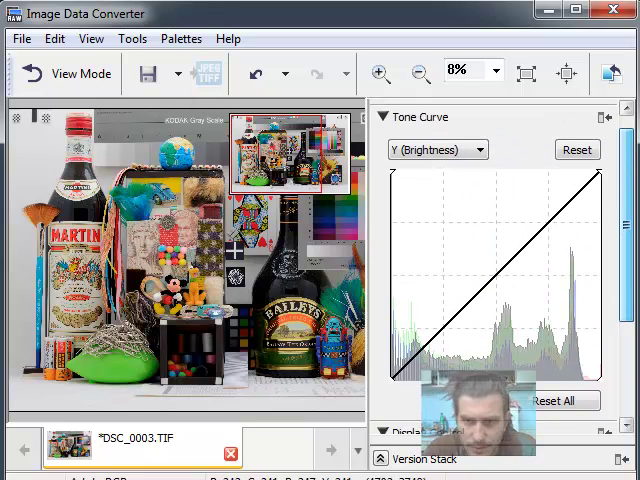
scroll(down, 3)
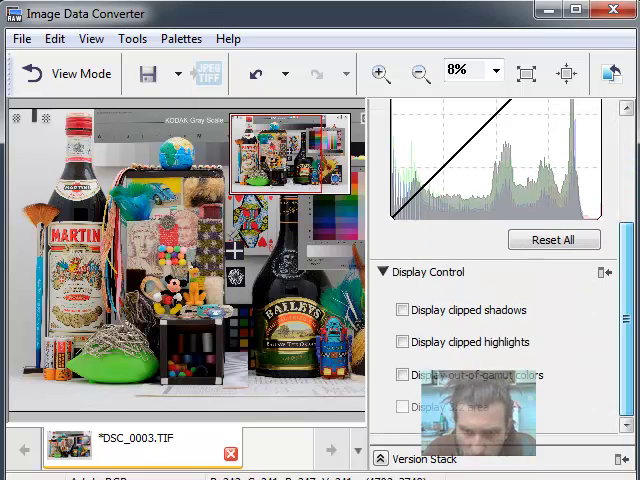
click(402, 310)
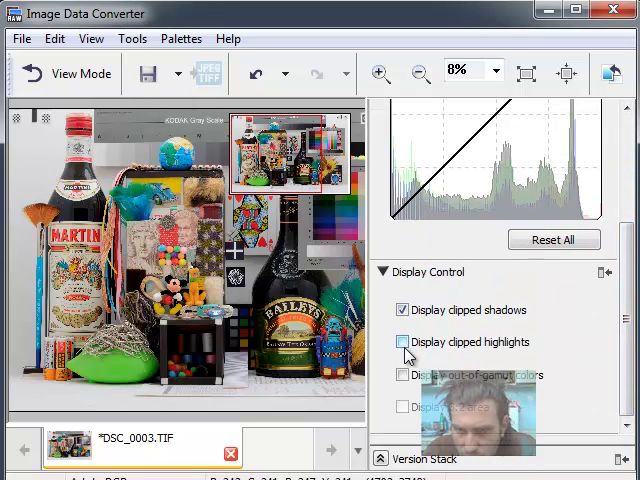
click(402, 342)
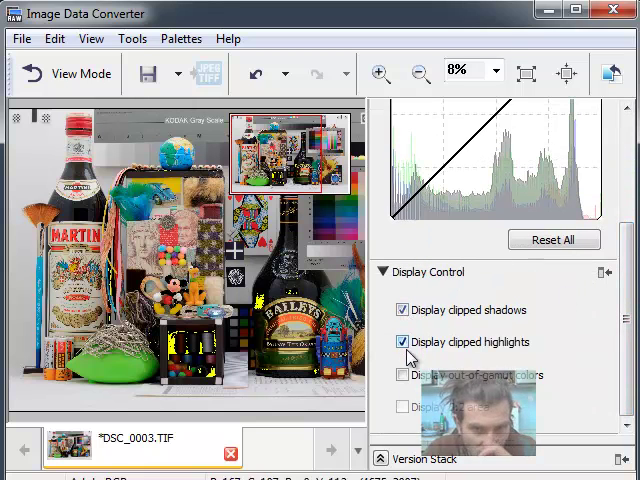
click(402, 342)
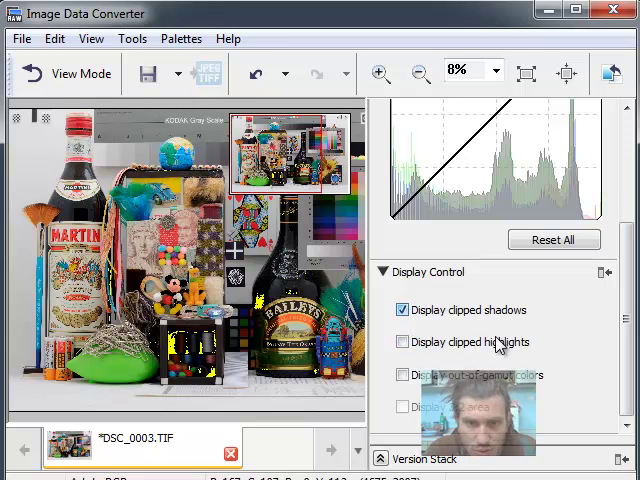
click(402, 309)
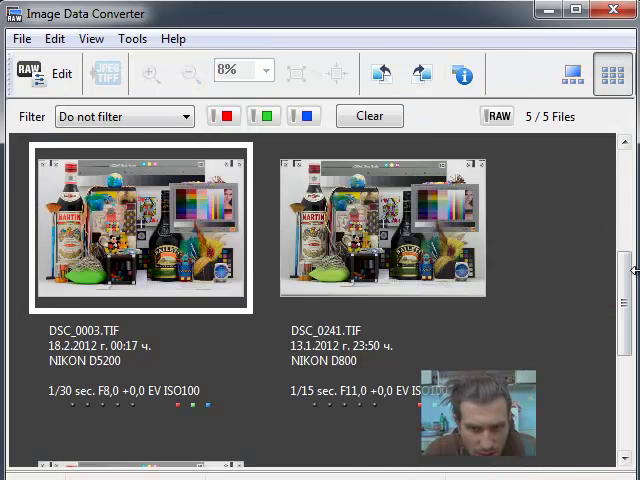
- Scroll the thumbnails and open DSC00726.ARW in Edit Mode
scroll(down, 3)
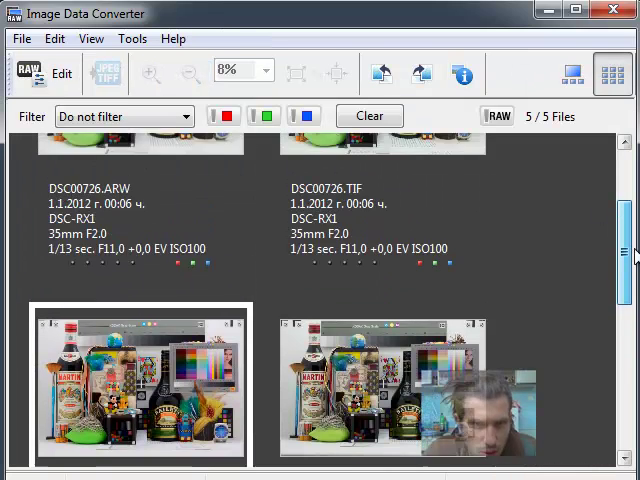
scroll(down, 3)
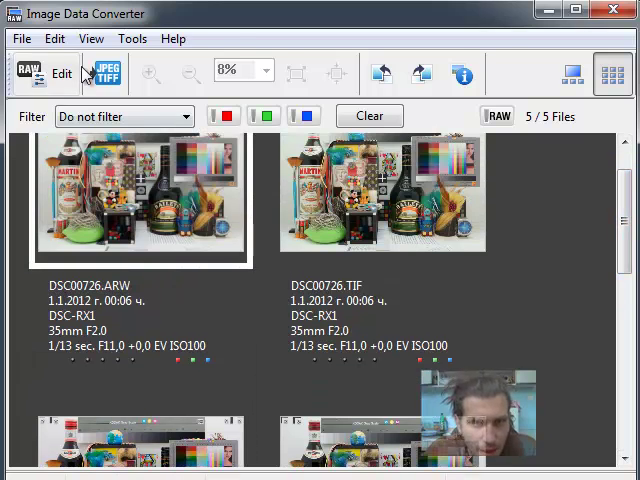
click(50, 76)
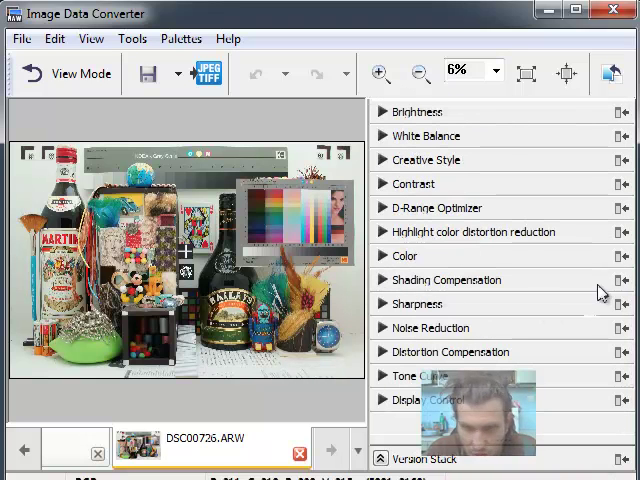
- Push Brightness to +2.00EV, then reset it to the original exposure
click(417, 111)
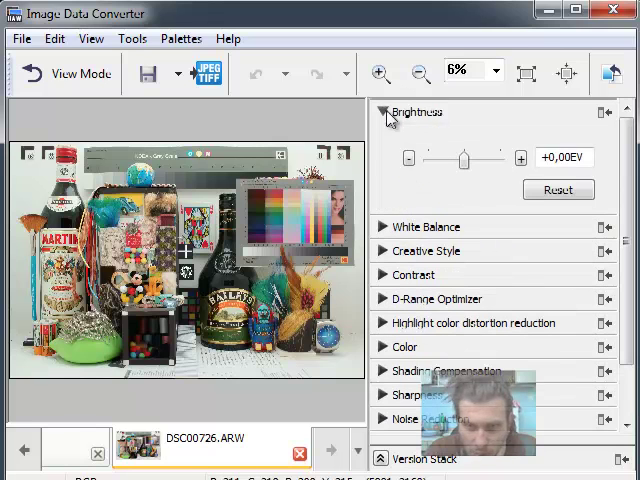
mouse_move(476, 170)
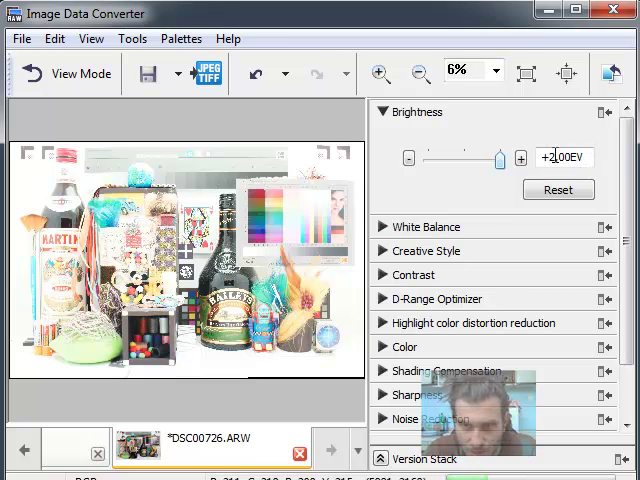
click(557, 189)
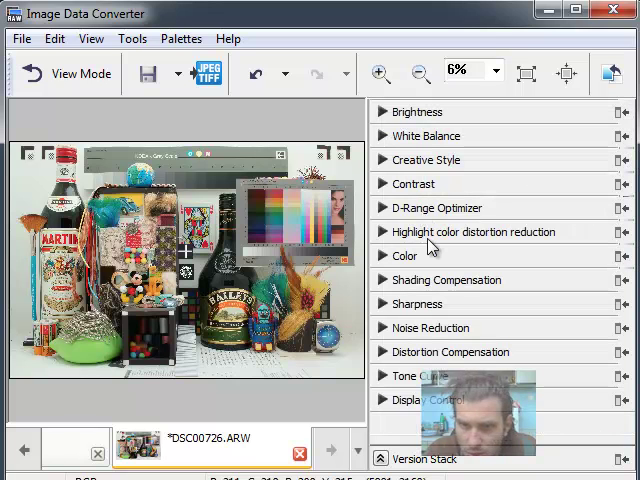
mouse_move(432, 328)
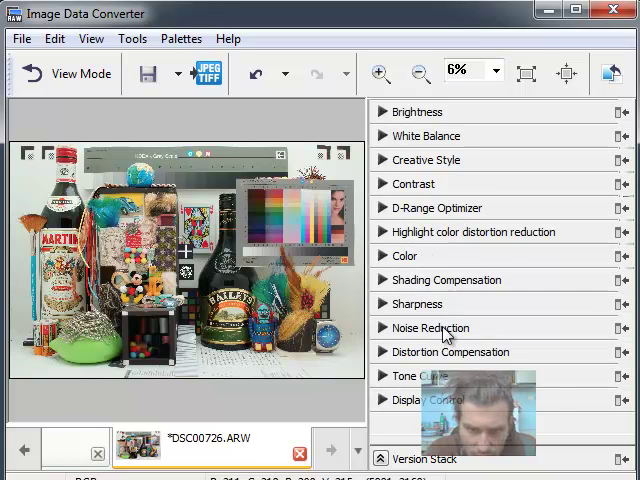
click(430, 327)
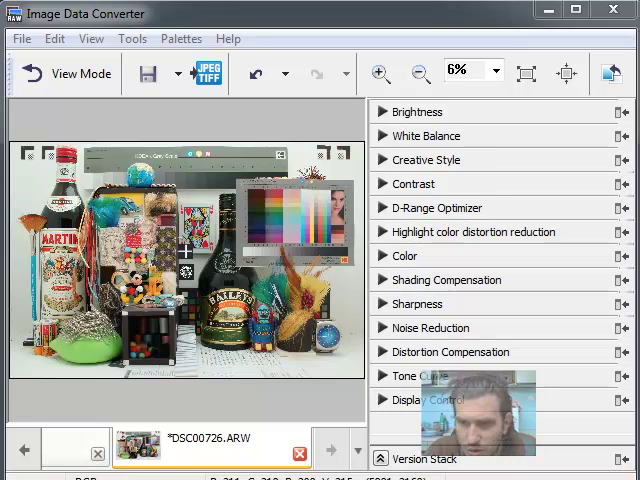
mouse_move(593, 342)
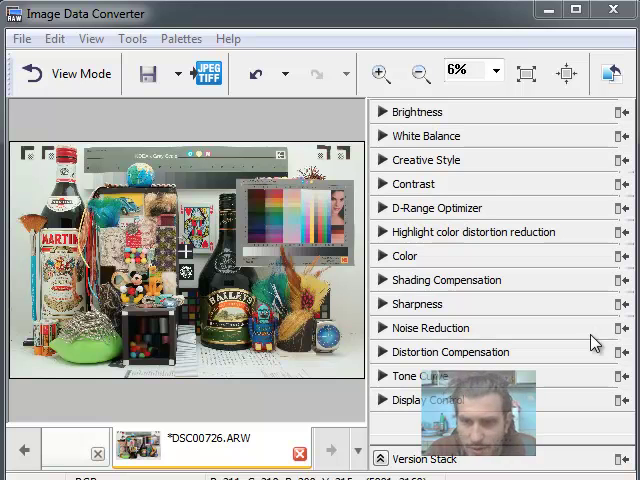